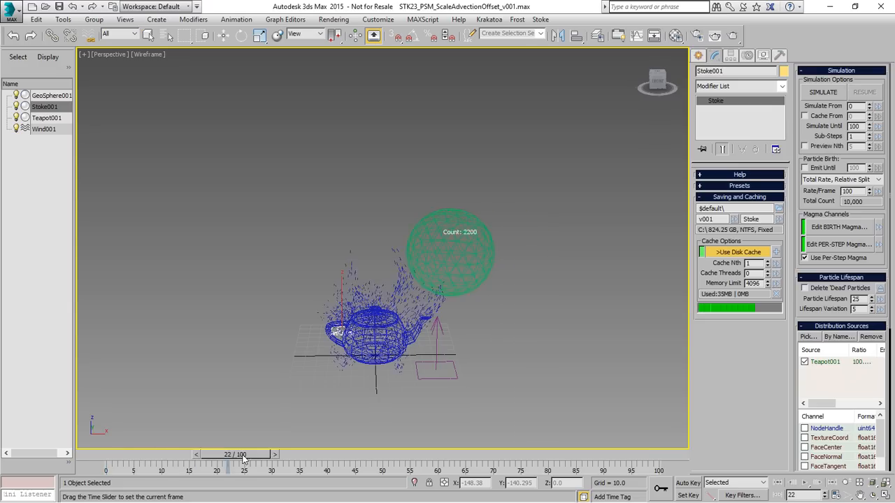
Scrub the simulation forward and switch the Stoke viewport display to Large Dots
left_click_drag(227, 462, 358, 461)
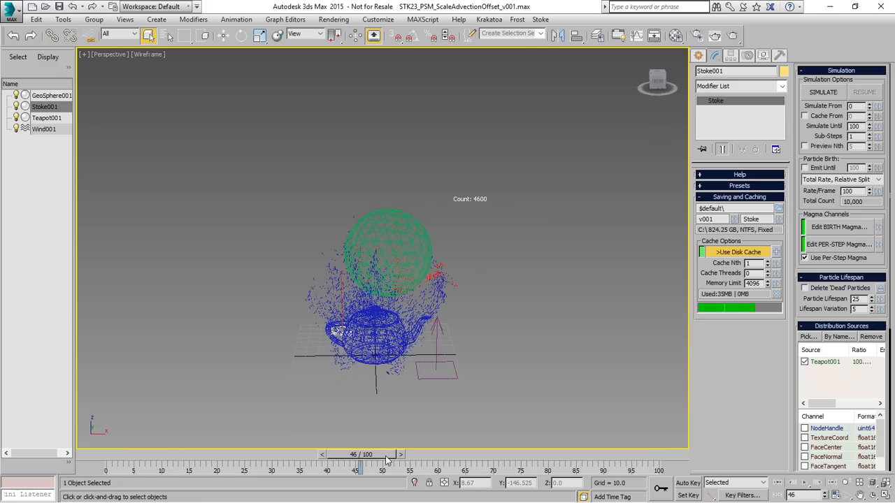
left_click_drag(357, 455, 440, 454)
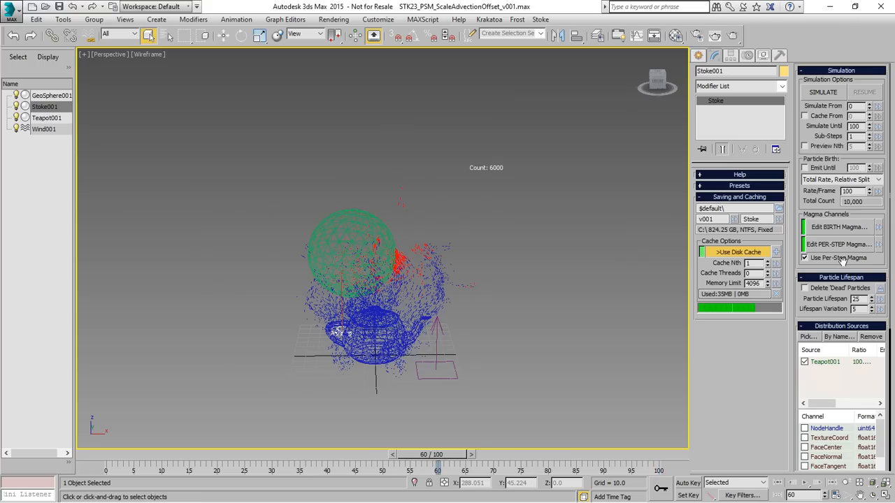
scroll("down", 3)
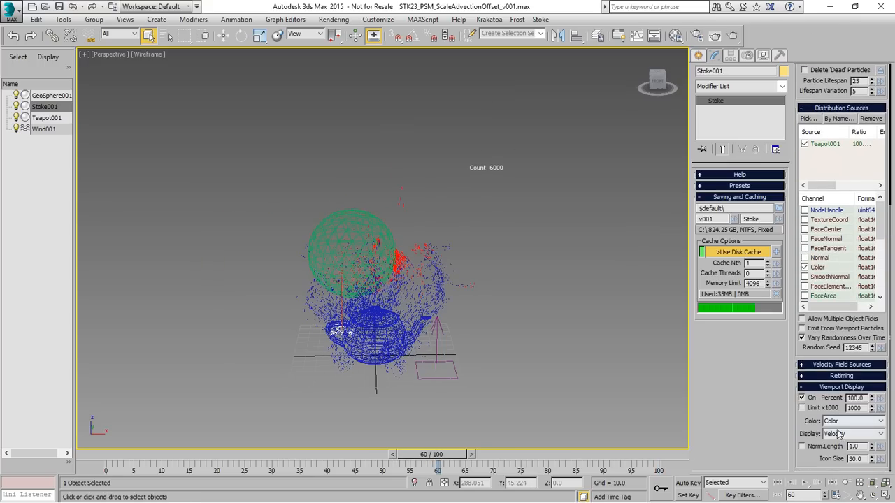
left_click(851, 433)
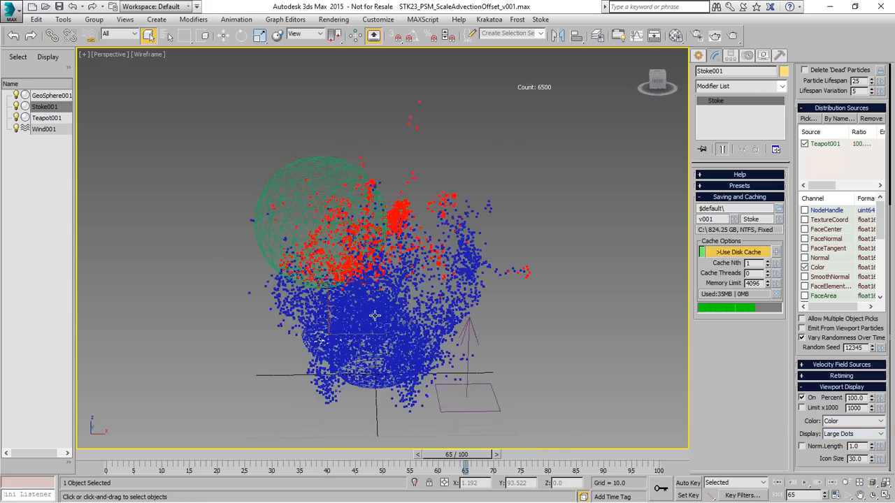
Scrub the timeline late then back early to check the large-dot particles near the geosphere
left_click_drag(464, 464, 599, 454)
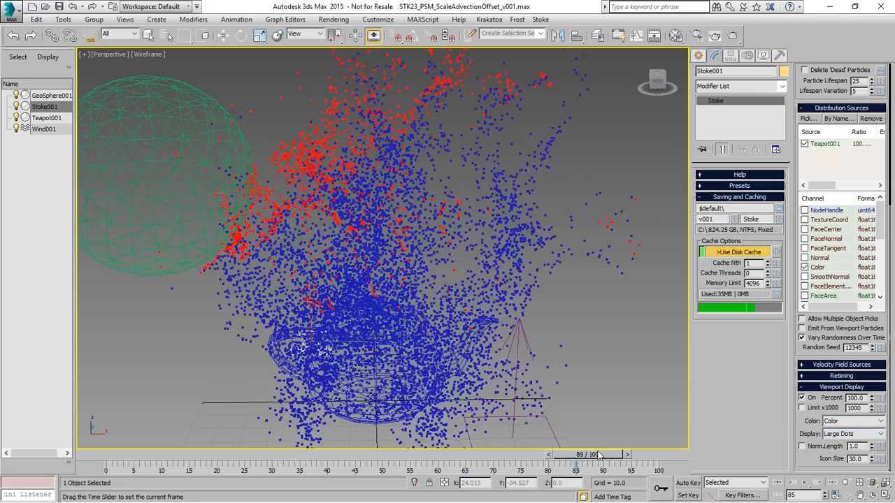
left_click_drag(579, 455, 249, 454)
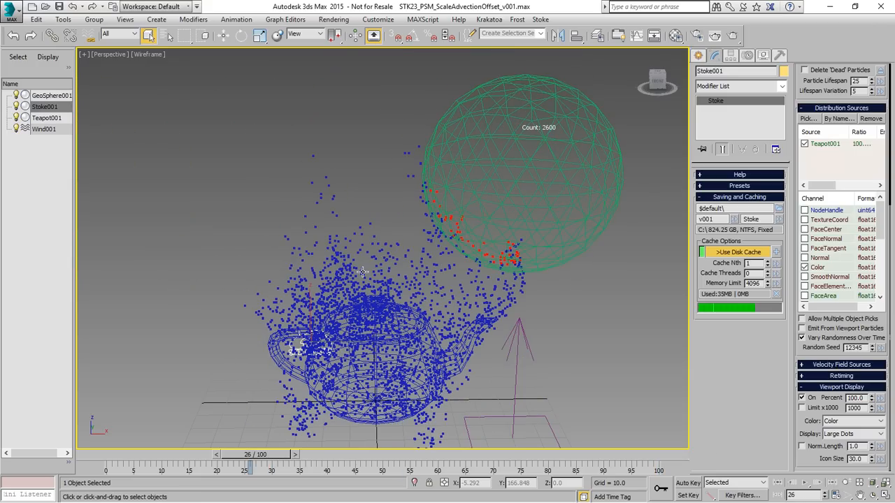
left_click(489, 20)
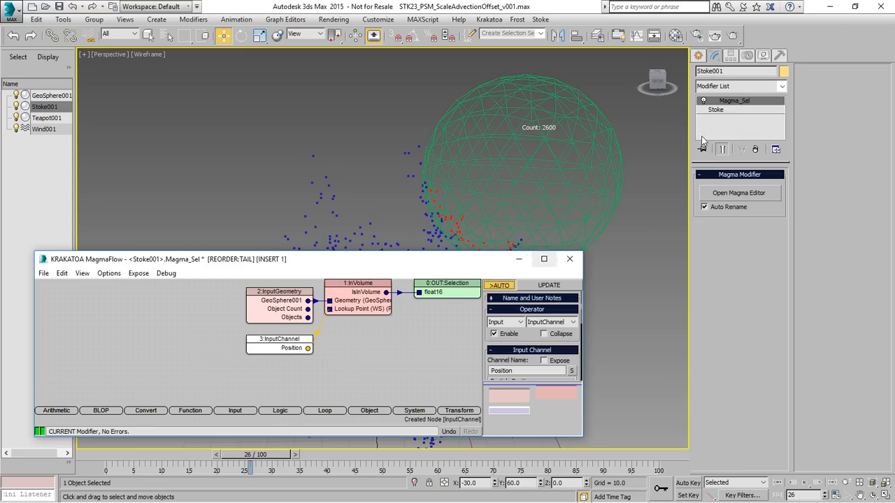
Add a Krakatoa Delete modifier on top of the Stoke001 stack and close the MagmaFlow window
left_click(738, 87)
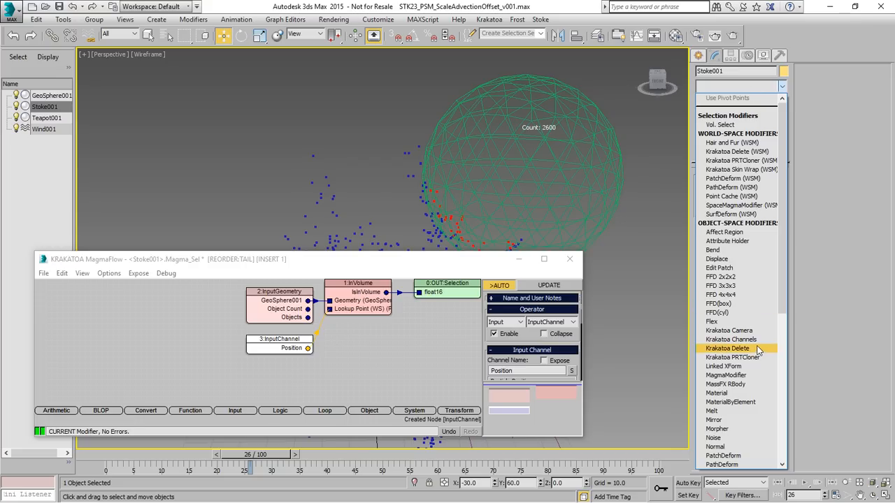
left_click(729, 349)
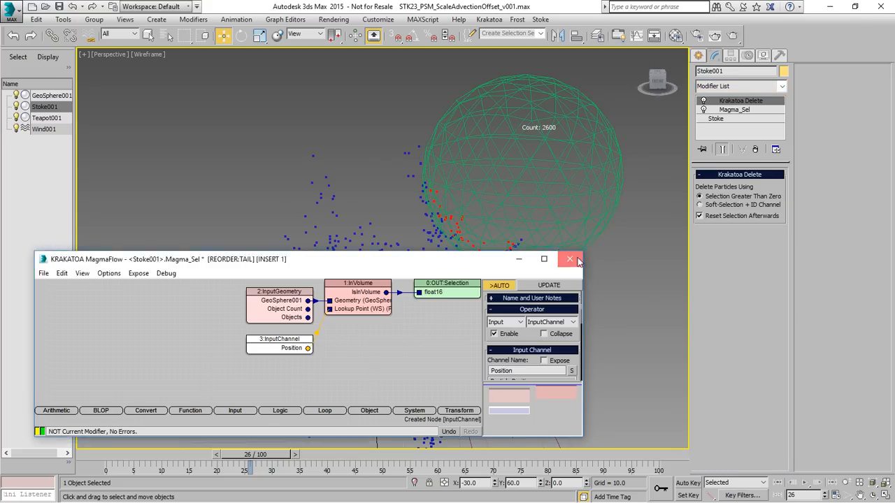
left_click(569, 259)
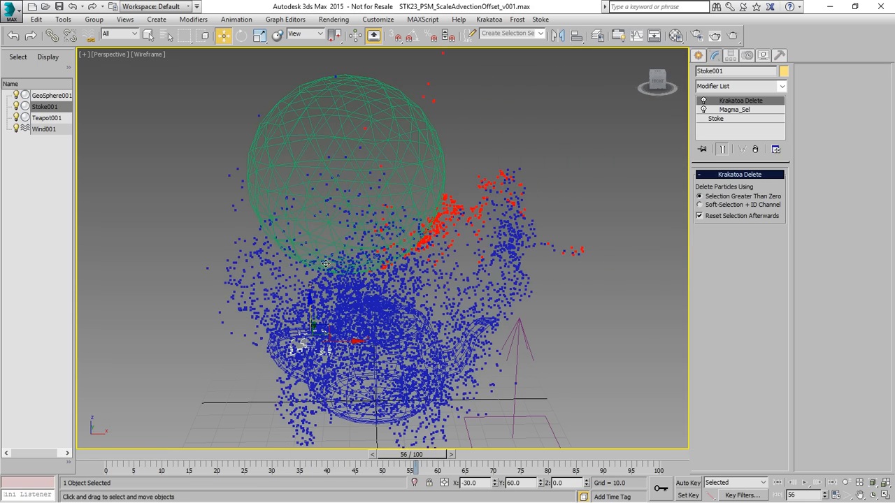
mouse_move(428, 456)
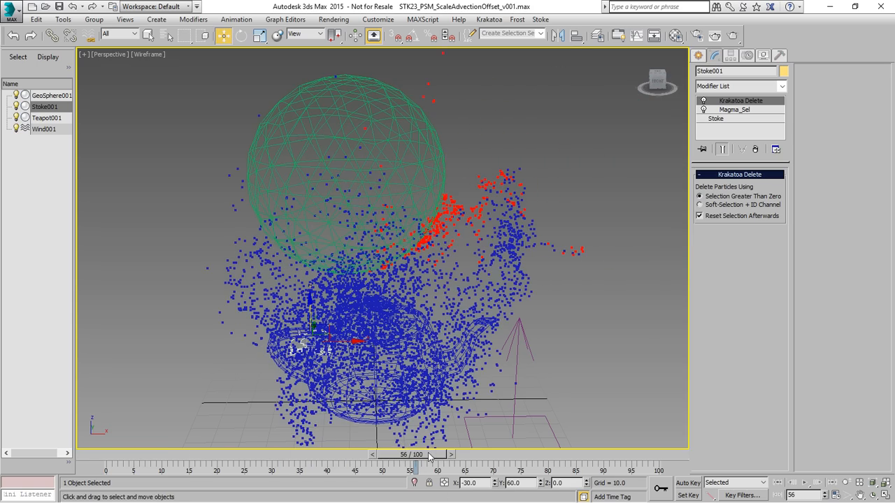
Scrub the timeline to verify particles inside GeoSphere001 are removed
left_click_drag(431, 455, 442, 455)
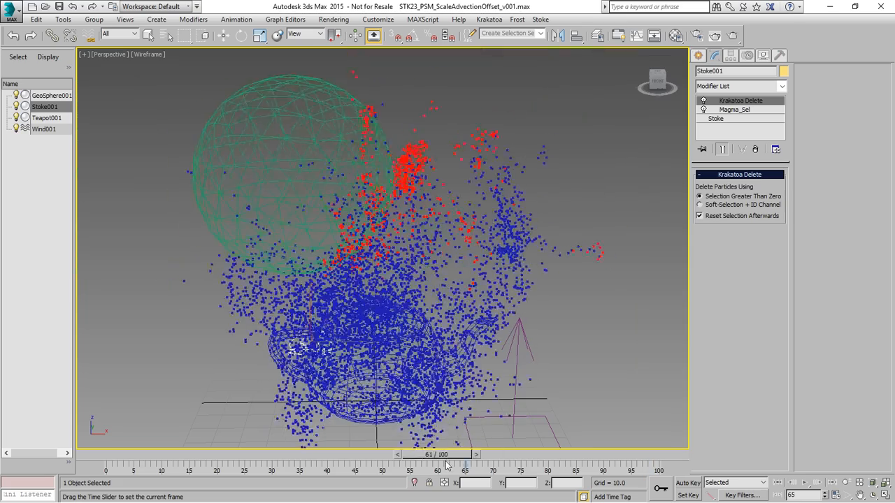
left_click_drag(437, 454, 403, 454)
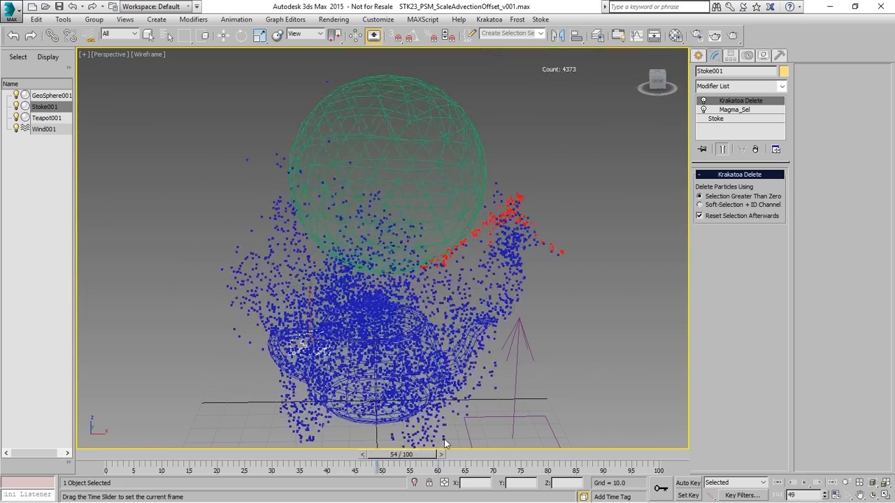
left_click_drag(403, 455, 328, 454)
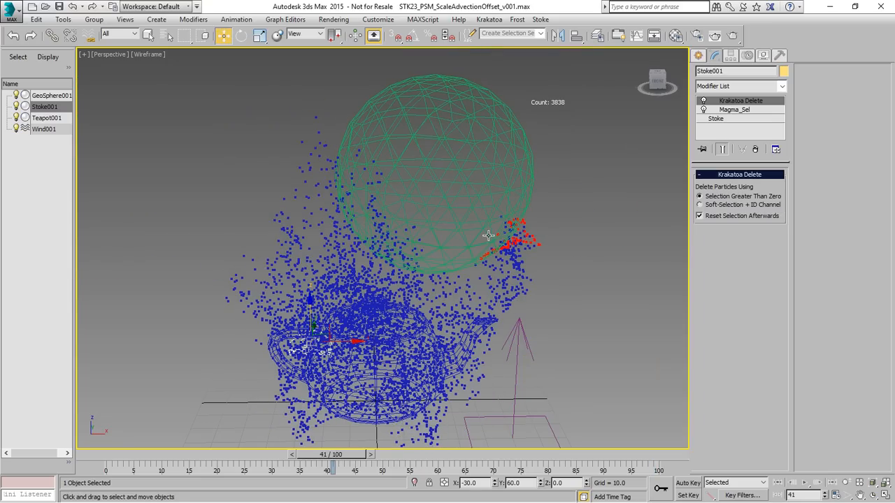
Open the Magma_Sel modifier's flow to select particles whose Color X component equals 1
left_click(734, 109)
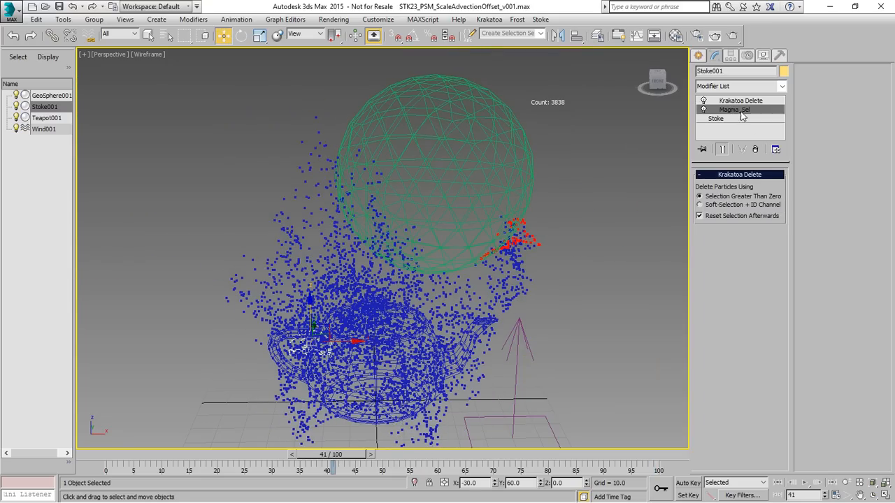
left_click(734, 109)
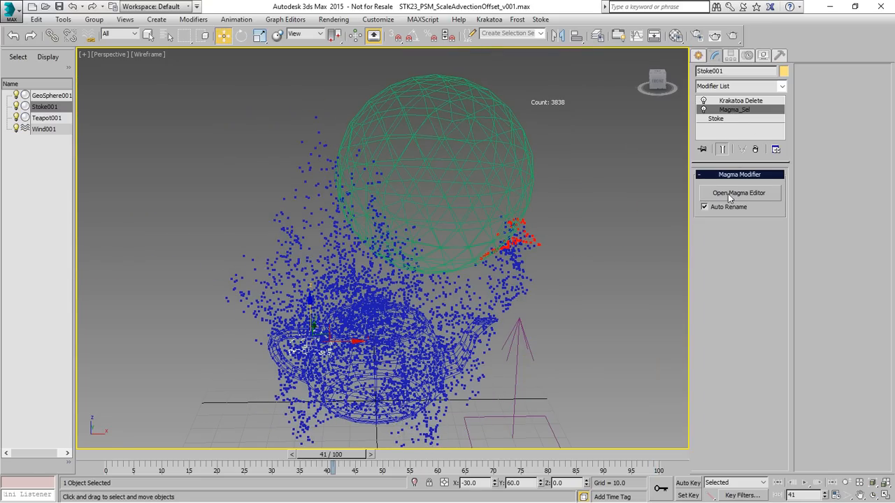
left_click(738, 193)
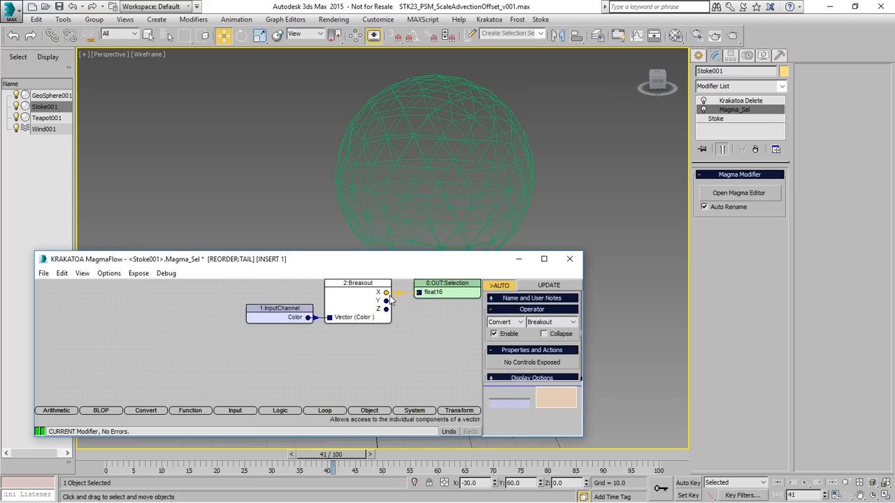
mouse_move(420, 299)
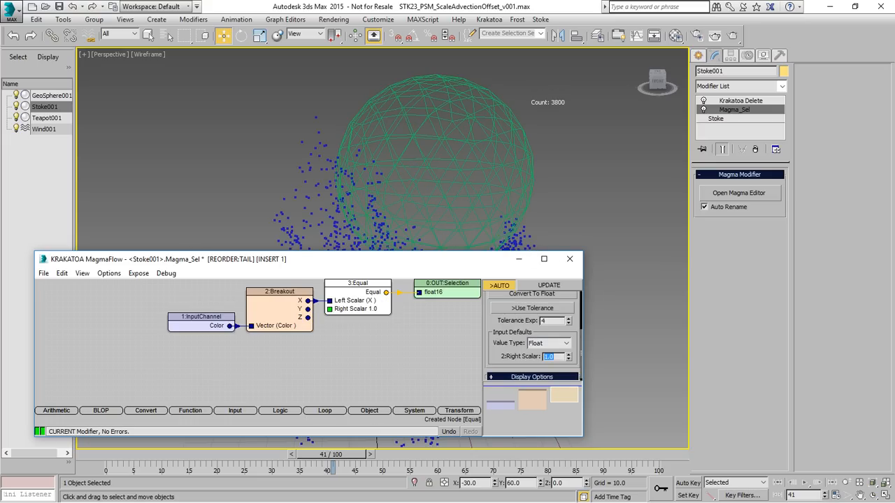
Close the editor and scrub to the last frame and back to check the red particles are removed
left_click(569, 258)
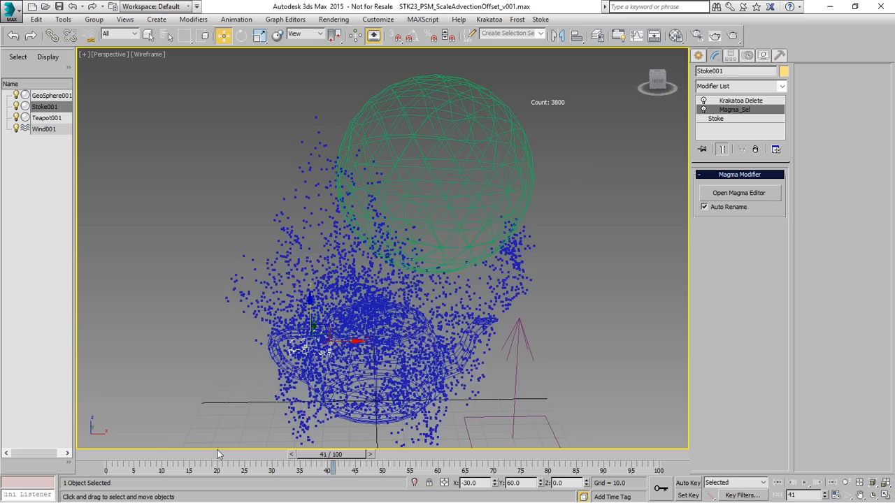
left_click_drag(333, 455, 660, 455)
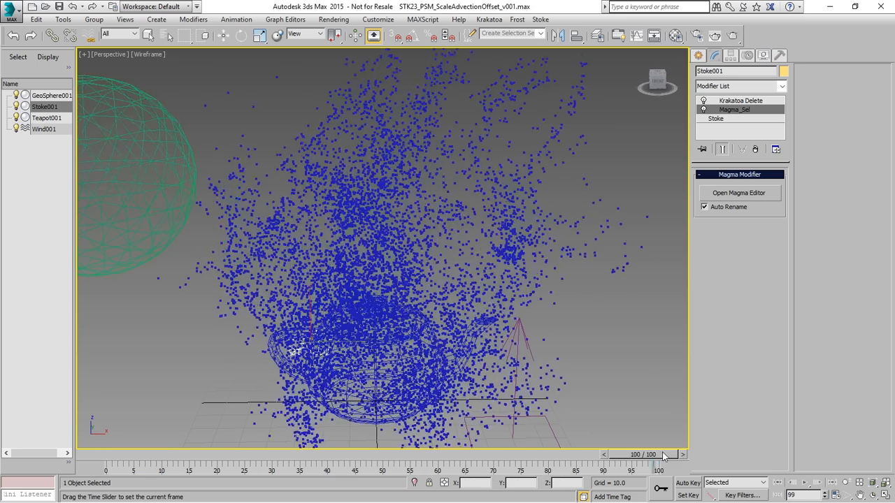
left_click_drag(662, 454, 355, 455)
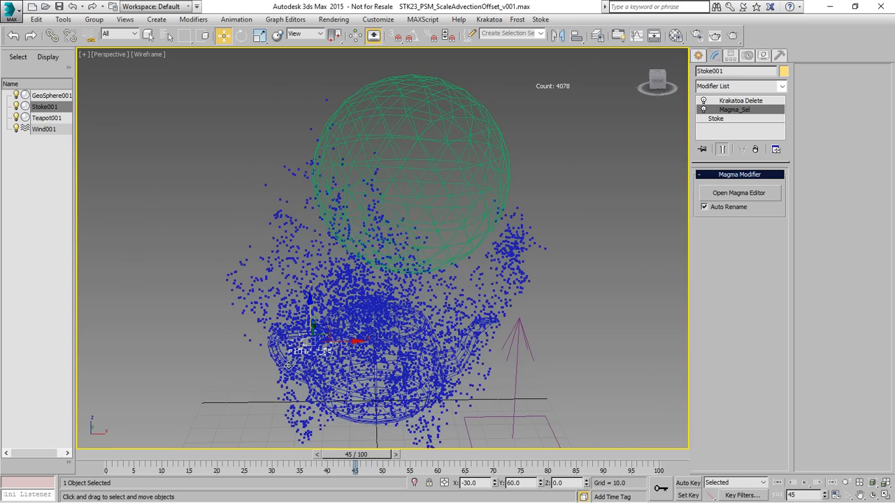
Give Teapot001 an orange object colour
left_click(47, 118)
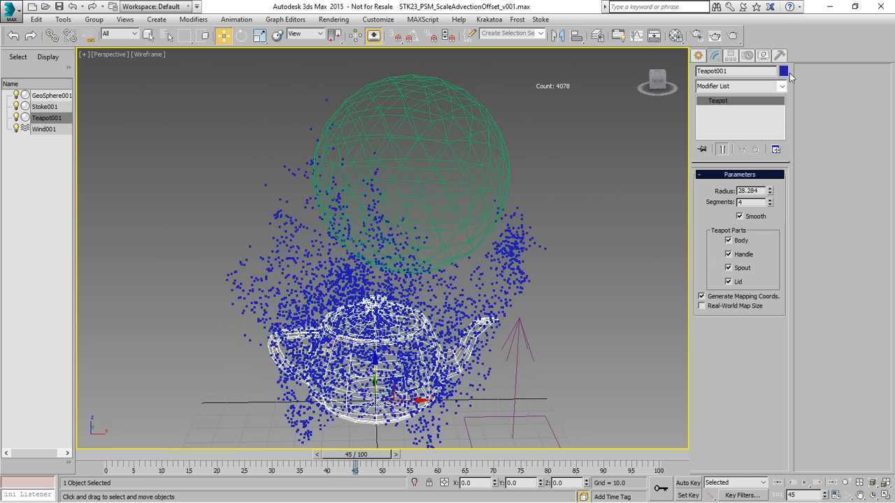
left_click(783, 70)
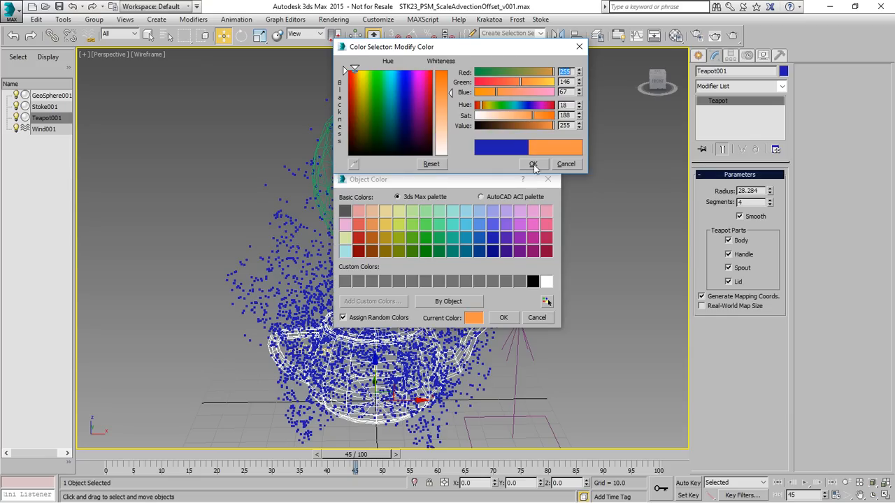
left_click(534, 164)
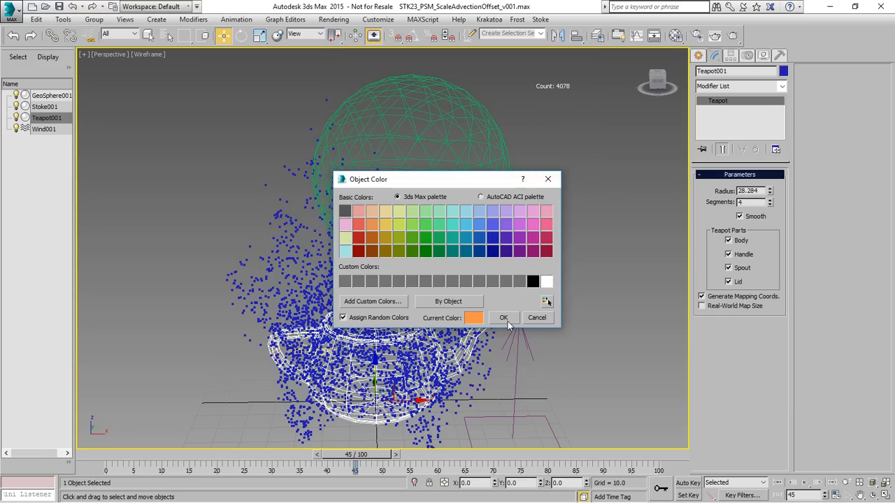
left_click(503, 318)
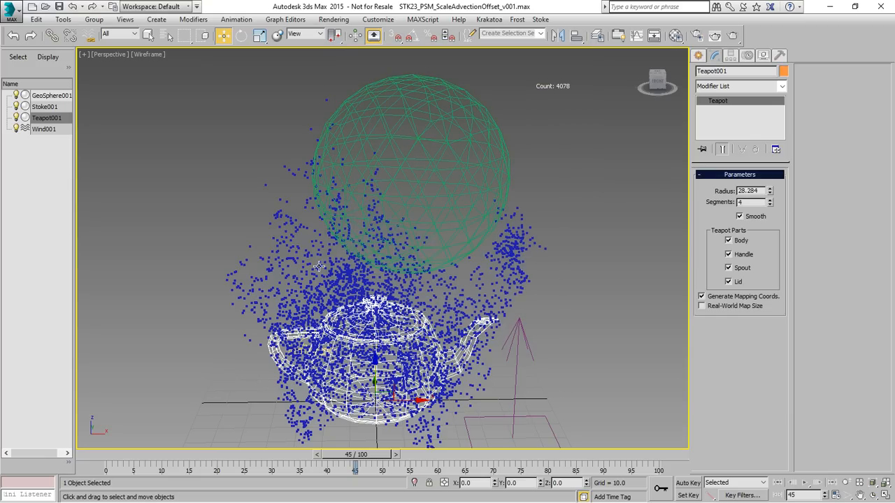
Select Stoke001 and show its base Stoke simulation settings
left_click(45, 107)
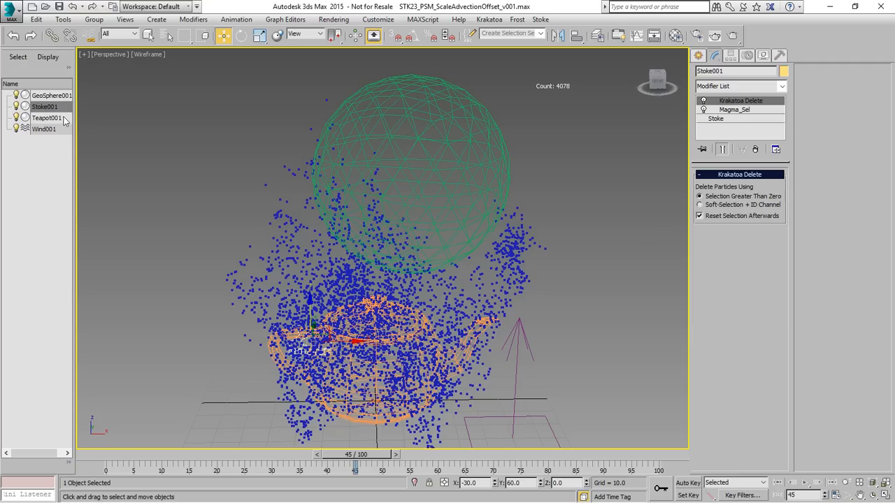
left_click(715, 117)
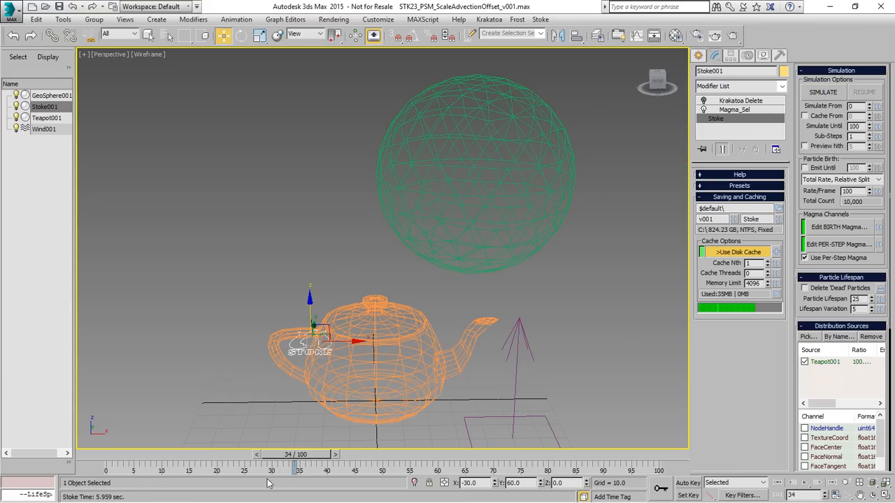
Scrub to frame 52 and open the BIRTH Magma flow editor
left_click_drag(287, 454, 389, 454)
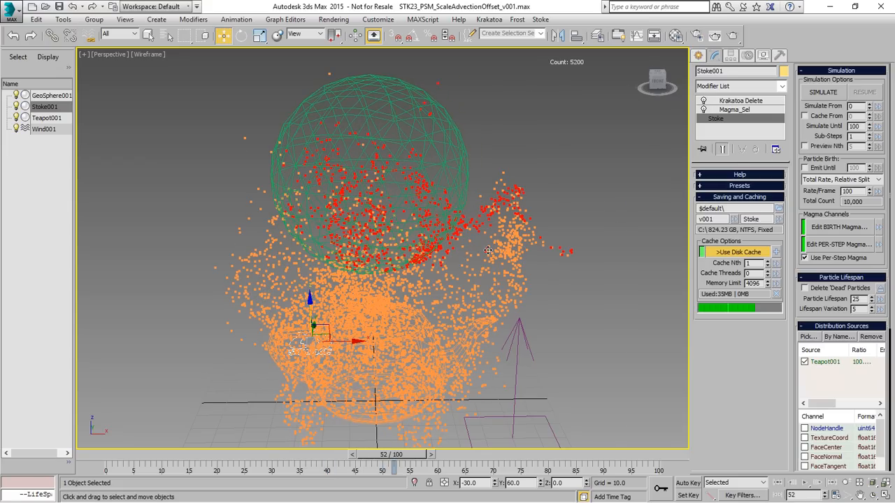
mouse_move(443, 258)
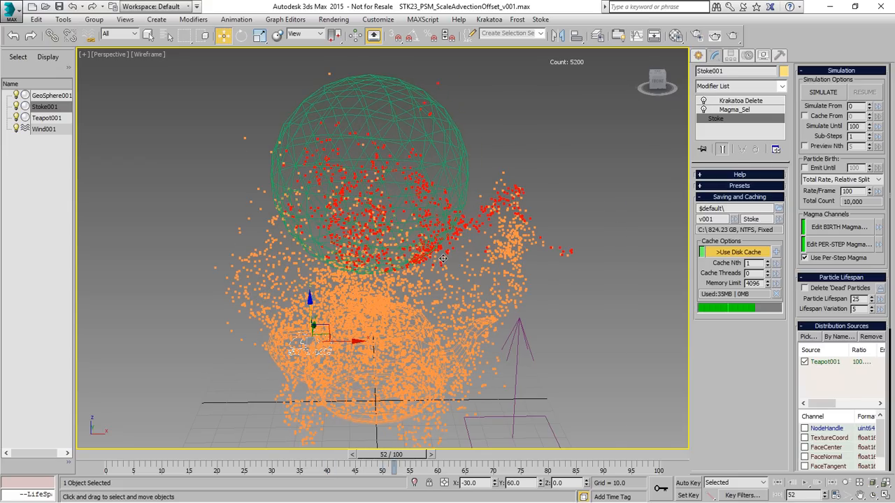
left_click(839, 227)
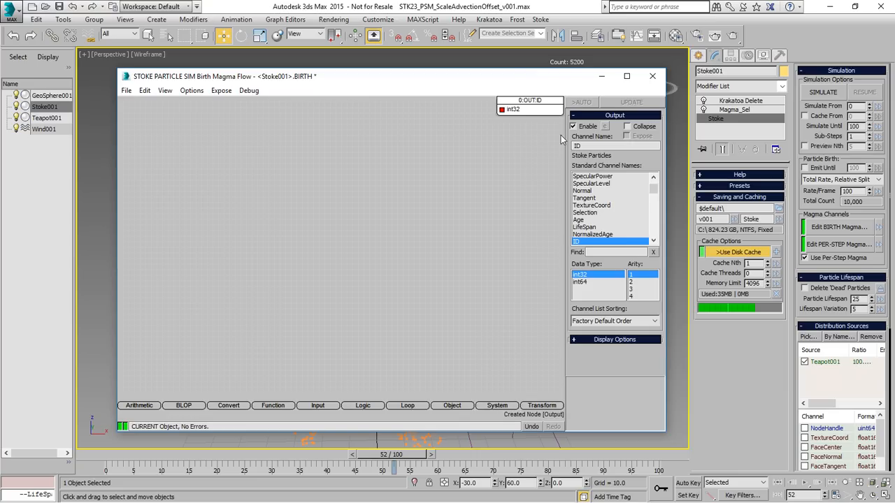
Rename the birth flow's output channel to ToDelete as int32 and close the editor
left_click(613, 146)
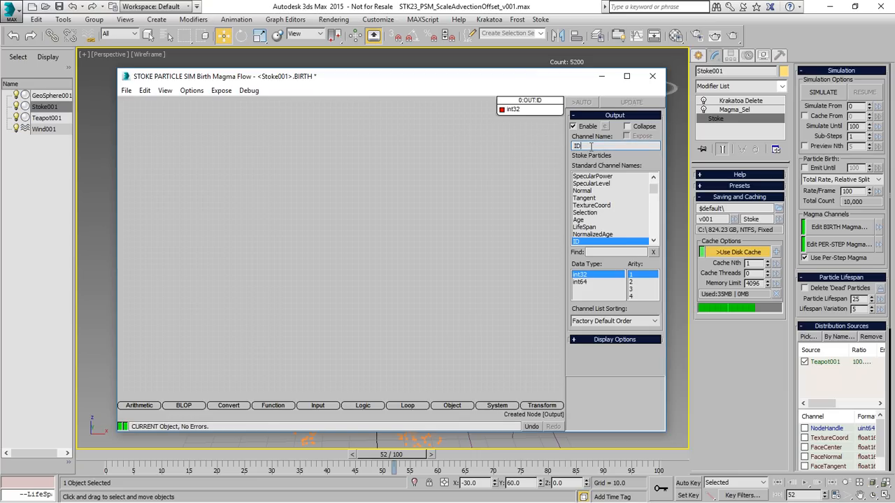
type("ToDelete")
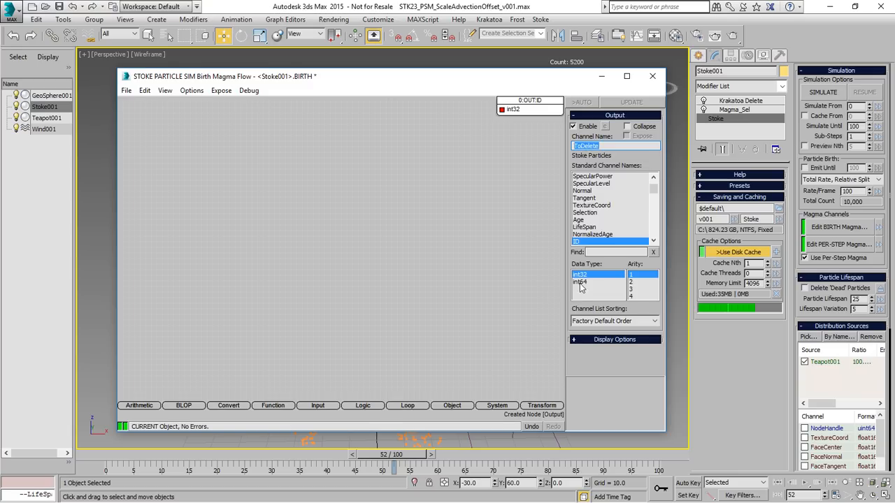
mouse_move(530, 99)
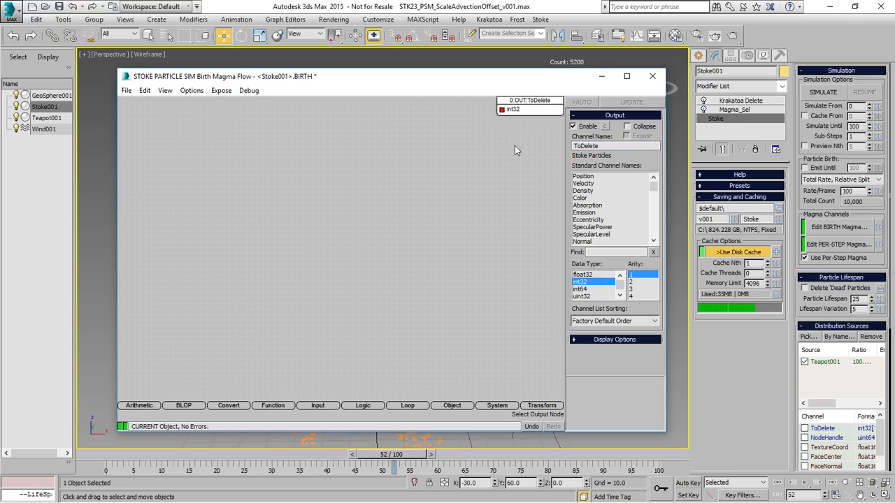
left_click(317, 405)
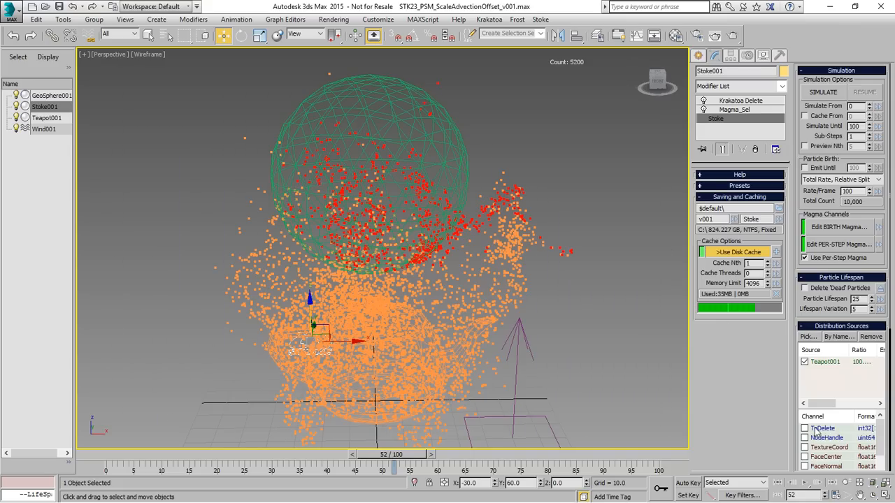
mouse_move(878, 229)
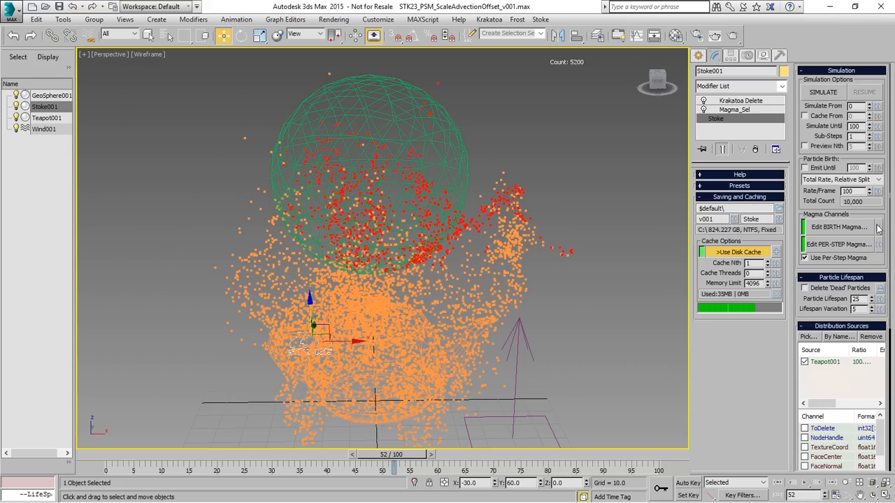
Open the Per-Step Magma flow editor and enable dead-particle removal
left_click(806, 427)
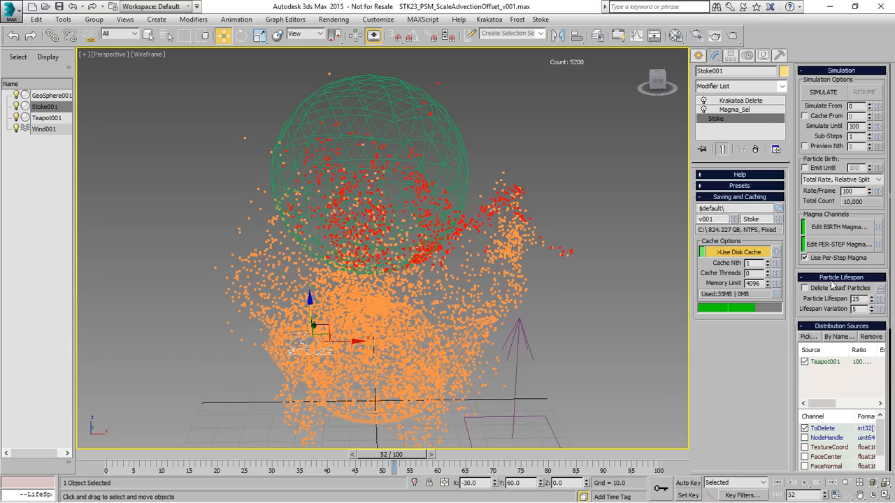
left_click(839, 244)
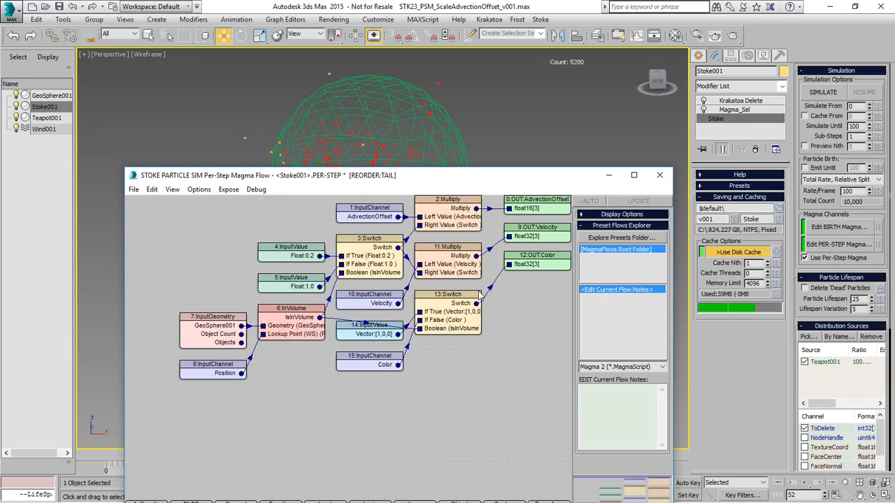
mouse_move(526, 305)
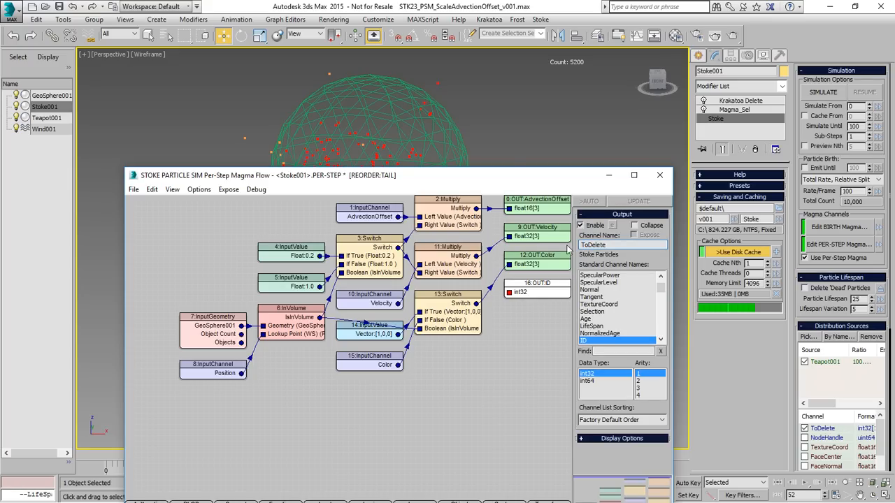
Name the per-step output channel ToDelete with int32 data type
left_click(590, 372)
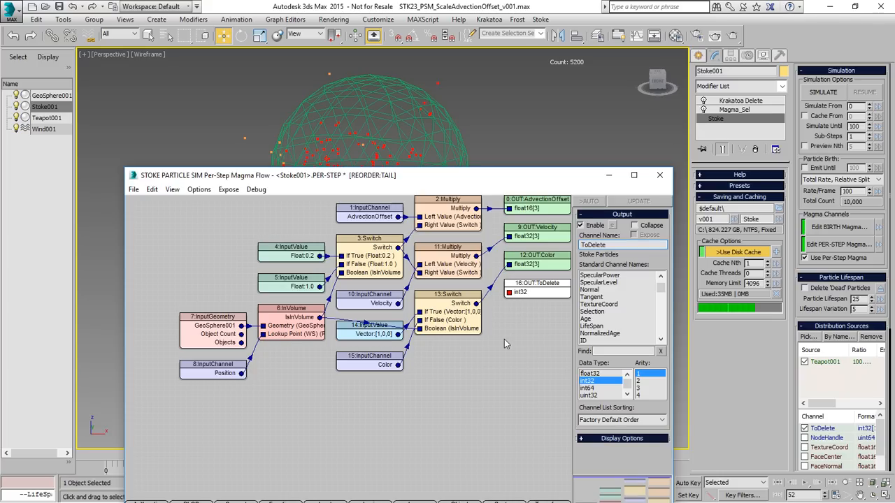
left_click(594, 245)
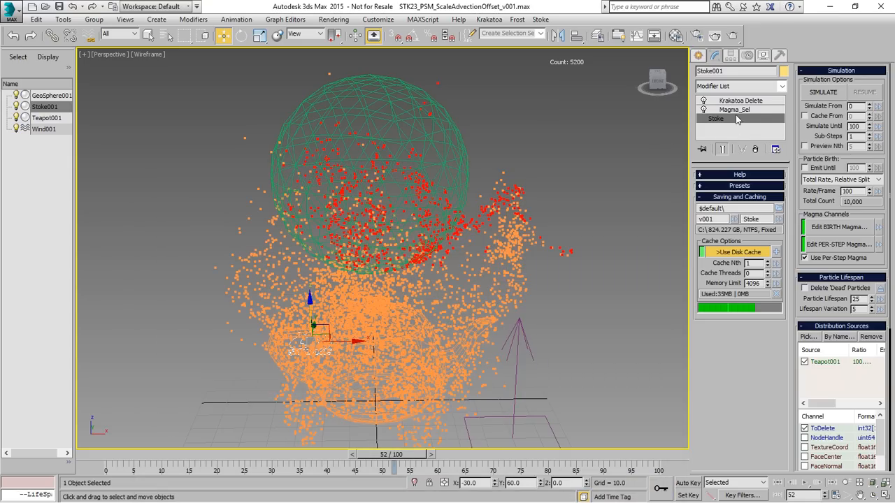
In the Magma_Sel flow, make the ToDelete comparison value an integer 1
double_click(734, 109)
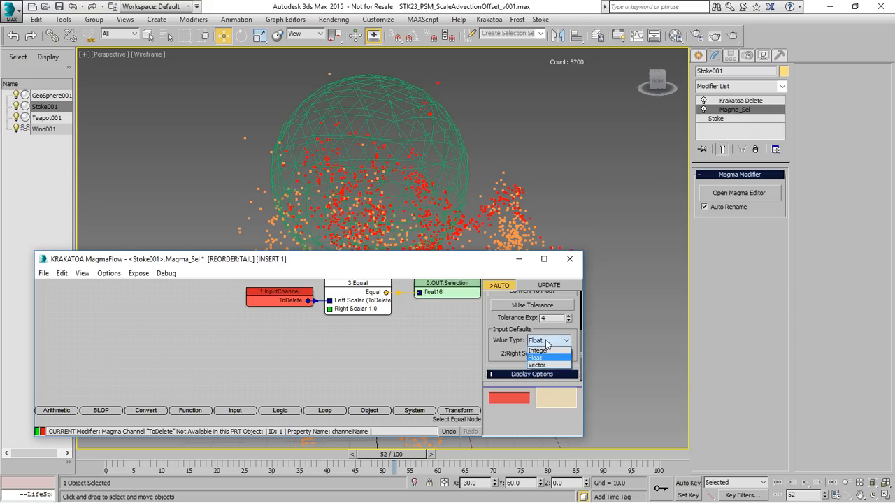
left_click(537, 350)
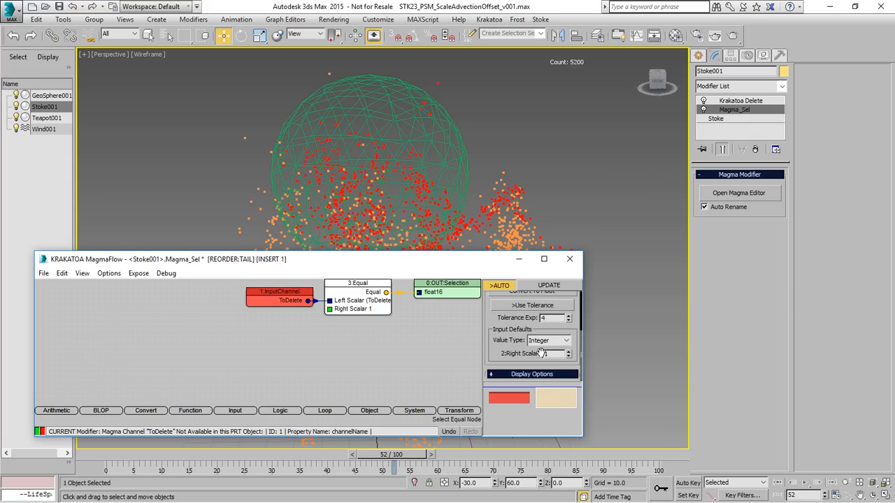
mouse_move(570, 259)
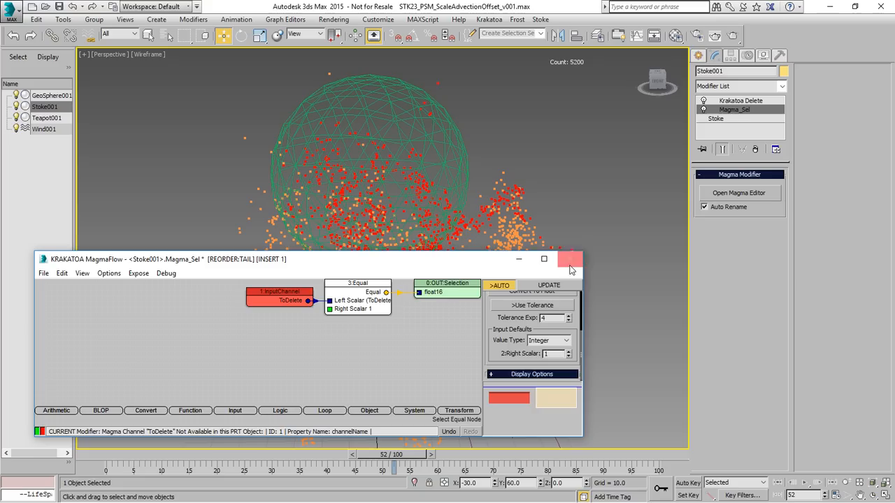
Close the editor and return to the base Stoke simulation settings
left_click(569, 259)
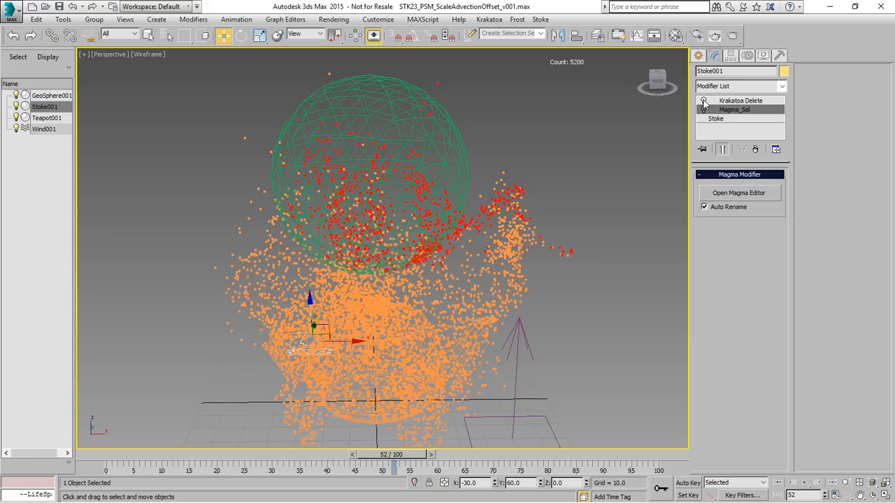
left_click(716, 118)
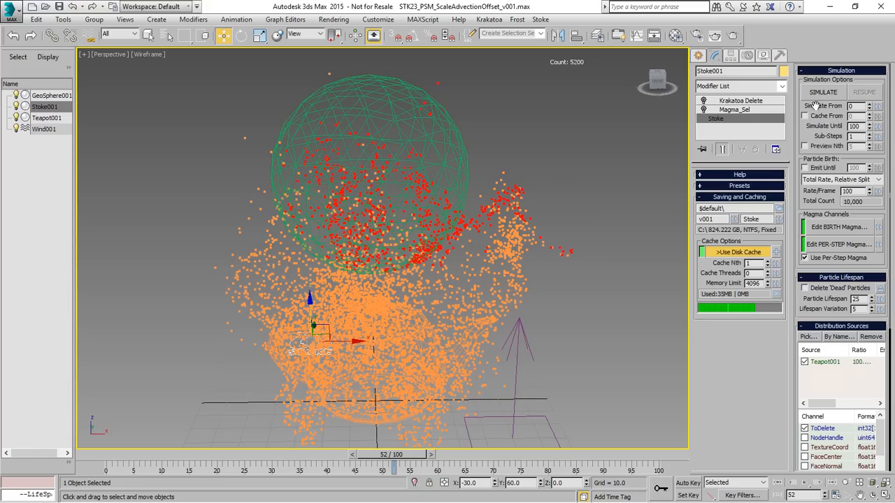
left_click(824, 92)
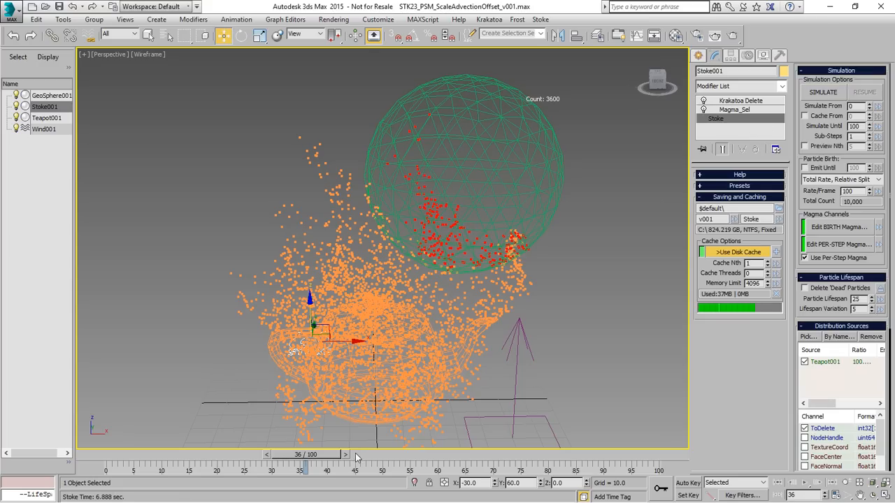
left_click_drag(299, 455, 357, 455)
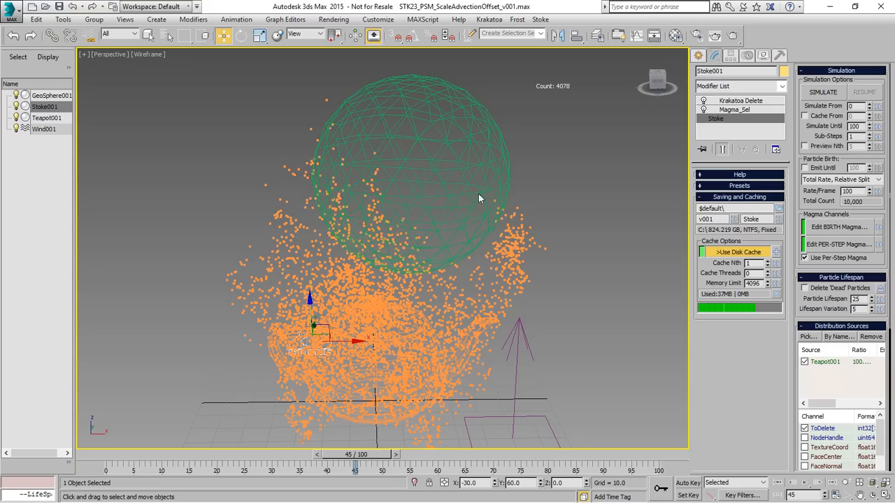
left_click_drag(355, 454, 489, 454)
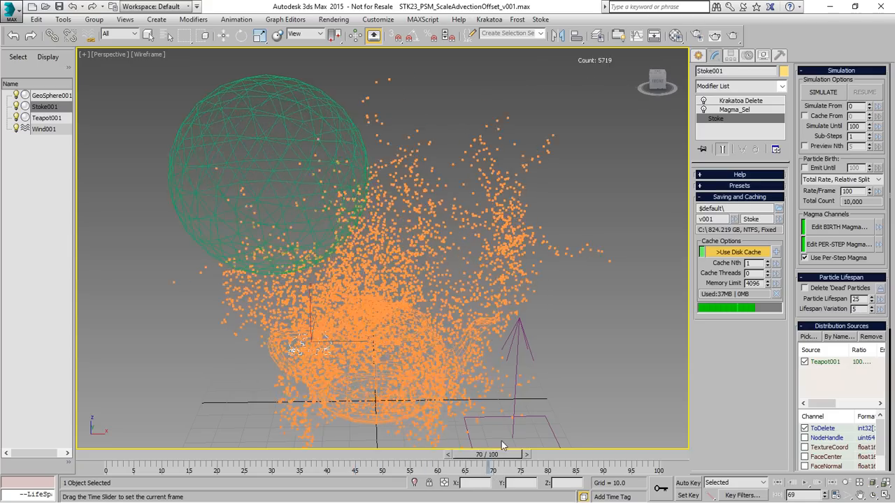
left_click_drag(493, 454, 517, 454)
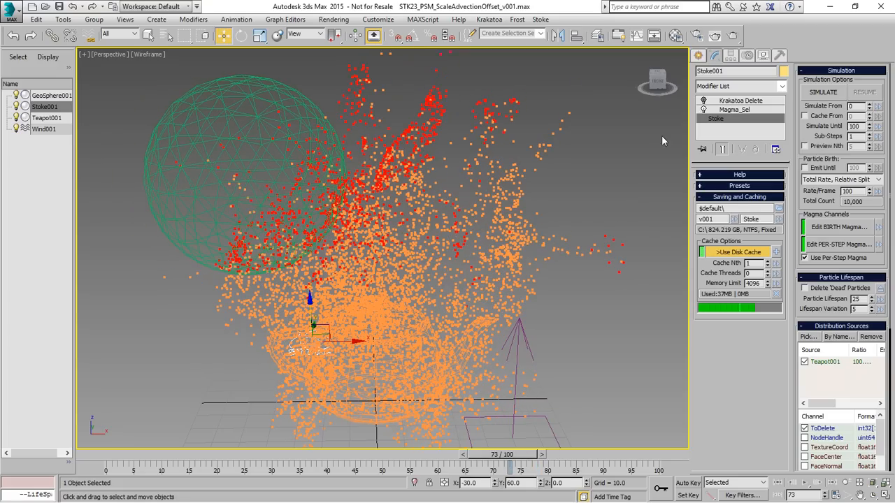
mouse_move(515, 464)
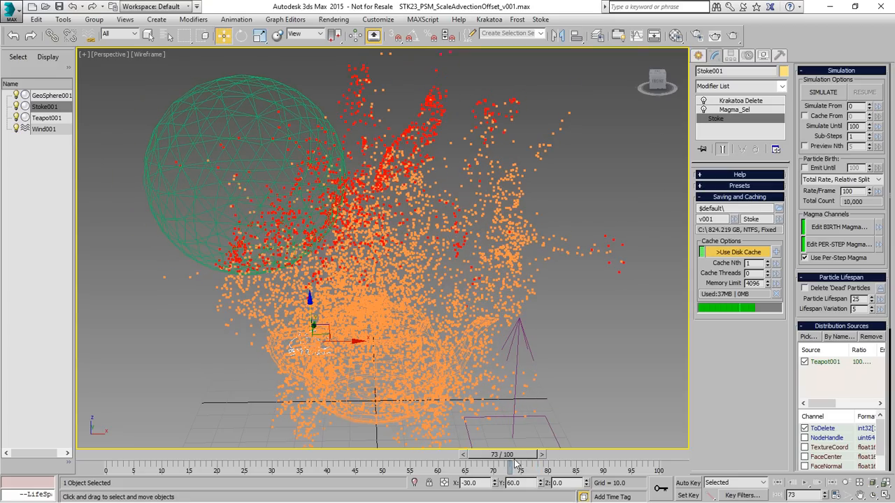
left_click_drag(514, 462, 105, 461)
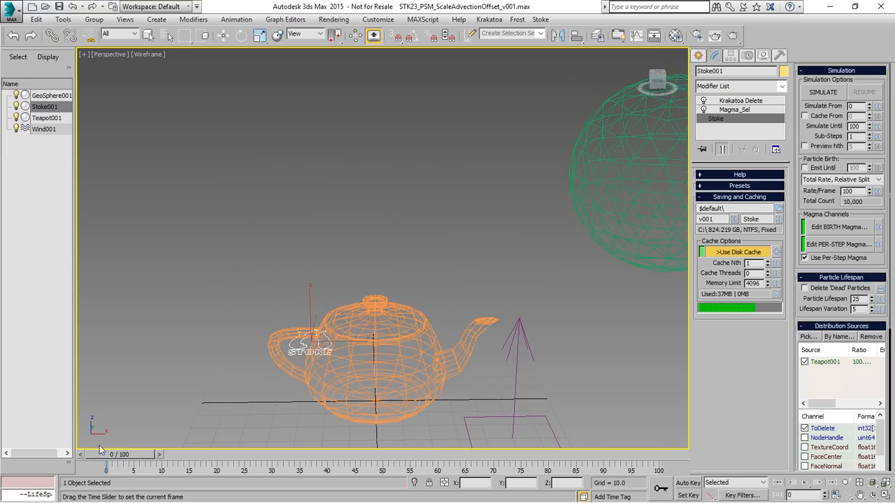
left_click_drag(104, 470, 574, 469)
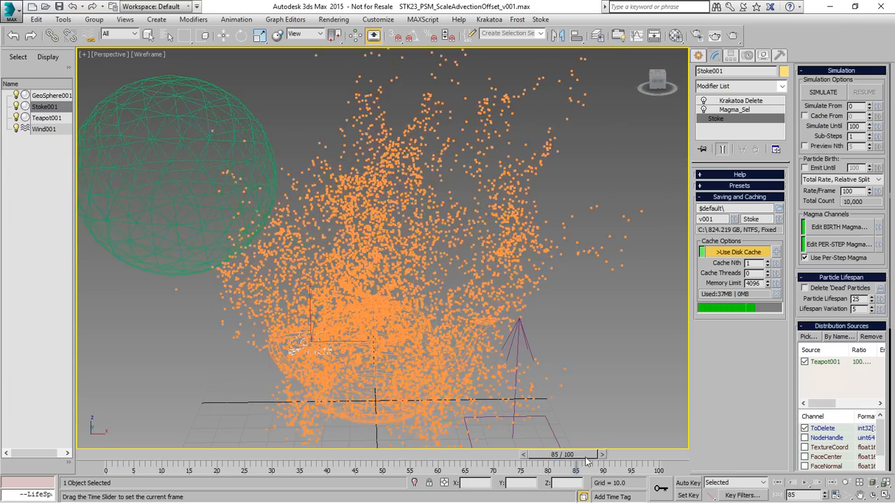
left_click_drag(587, 454, 105, 454)
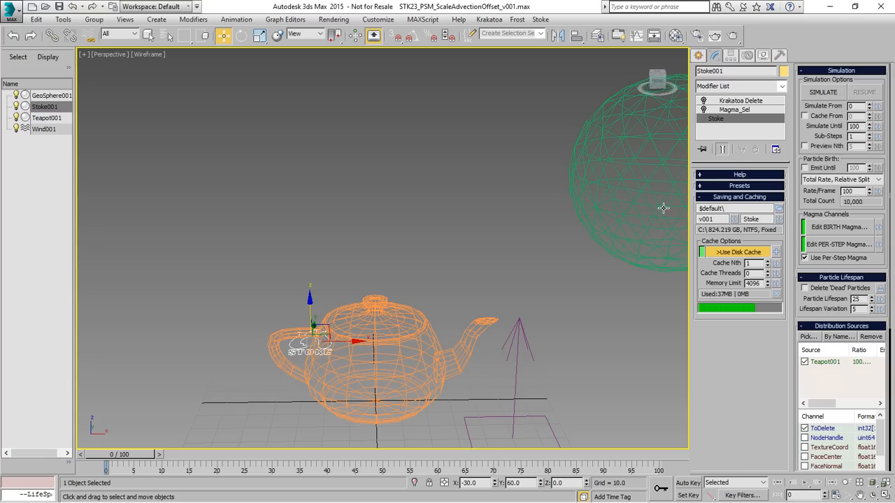
left_click_drag(106, 455, 254, 454)
type("35")
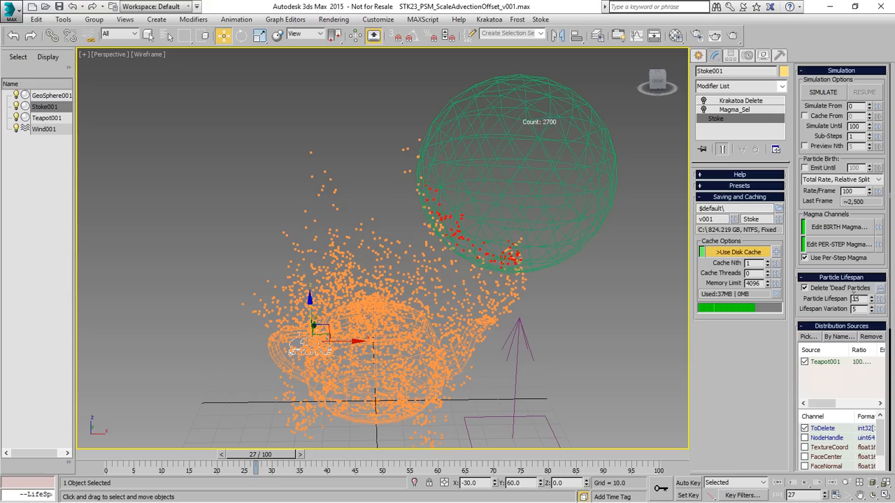
Set the simulation Last Frame to 10000 and reopen the Per-Step Magma flow
type("1000")
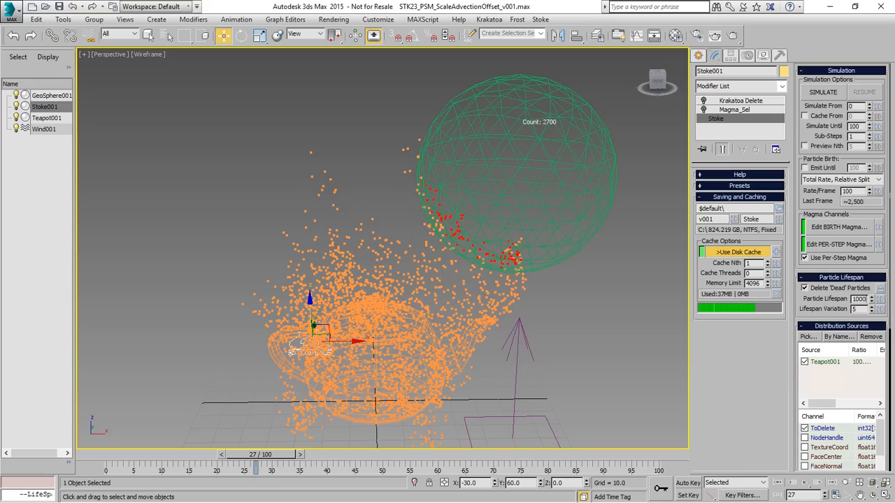
left_click(858, 299)
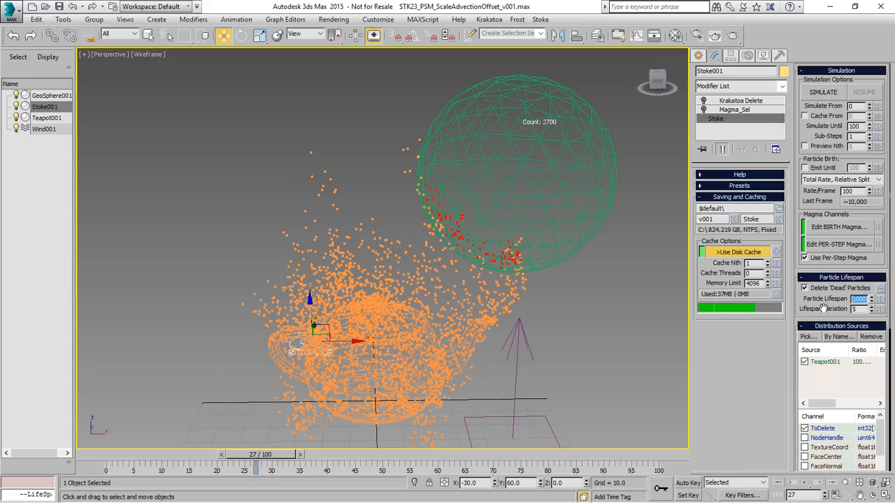
mouse_move(841, 253)
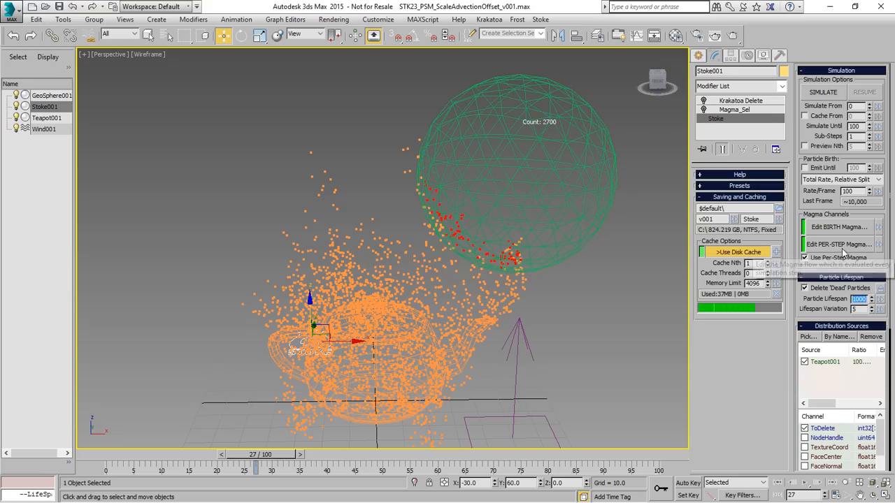
left_click(839, 243)
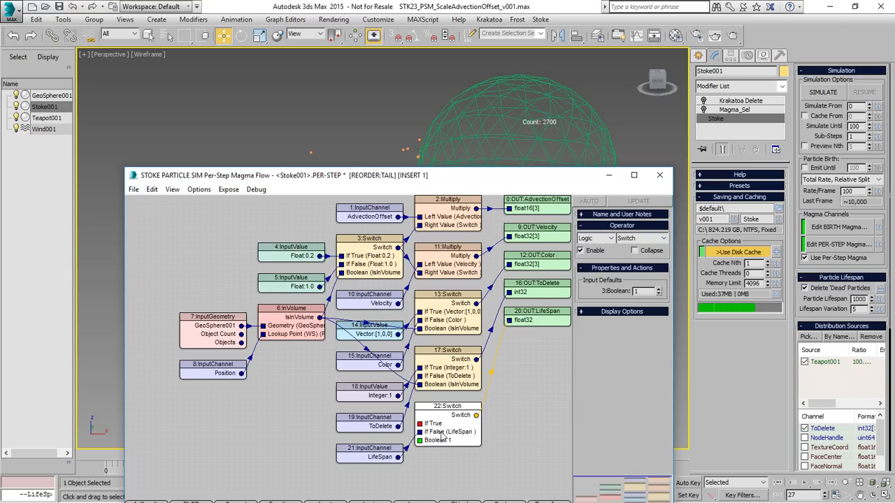
mouse_move(455, 425)
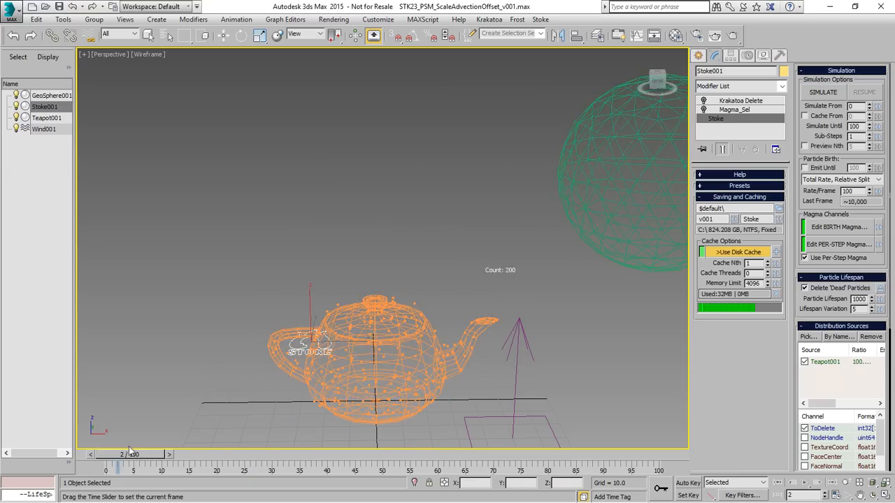
left_click_drag(126, 454, 367, 454)
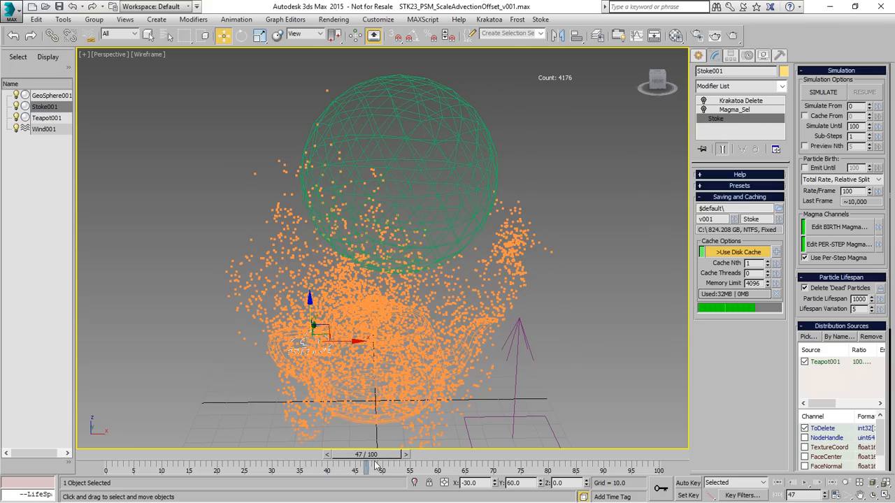
left_click_drag(377, 464, 244, 464)
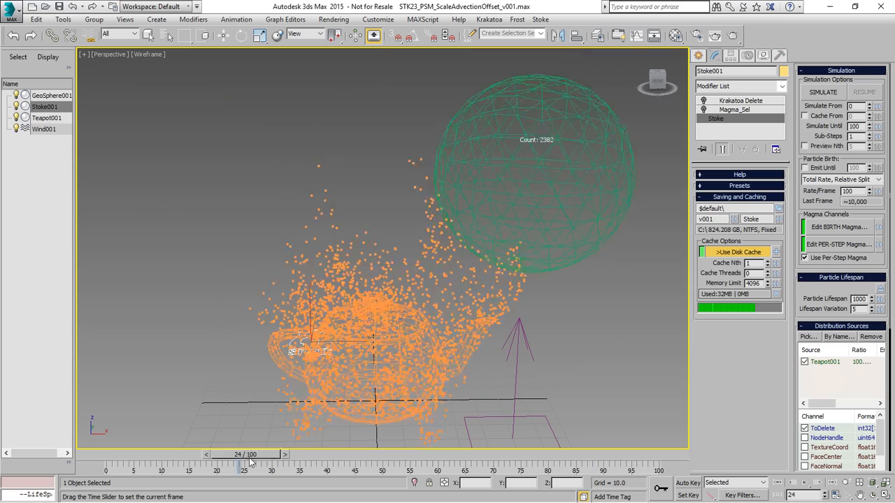
left_click_drag(252, 454, 585, 454)
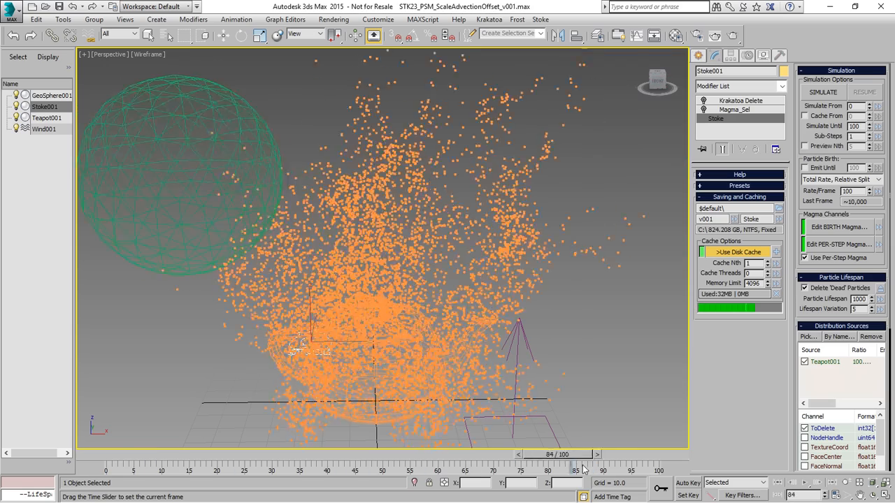
left_click_drag(584, 455, 464, 454)
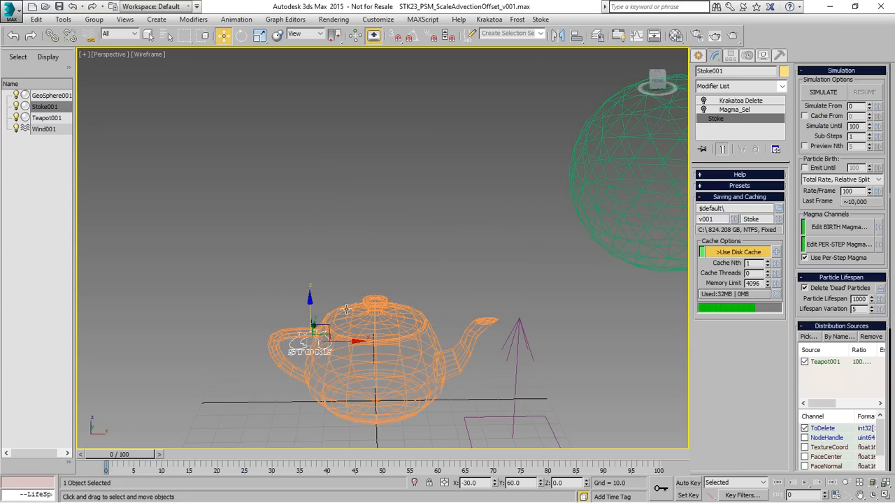
mouse_move(347, 310)
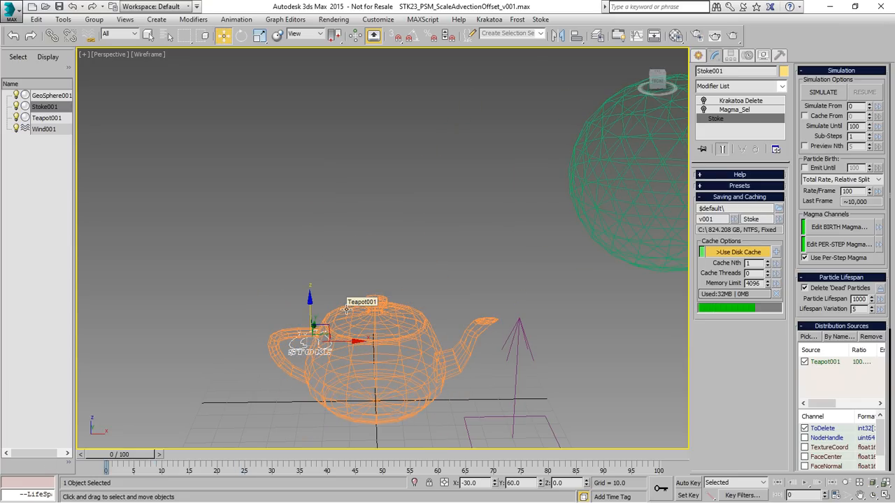